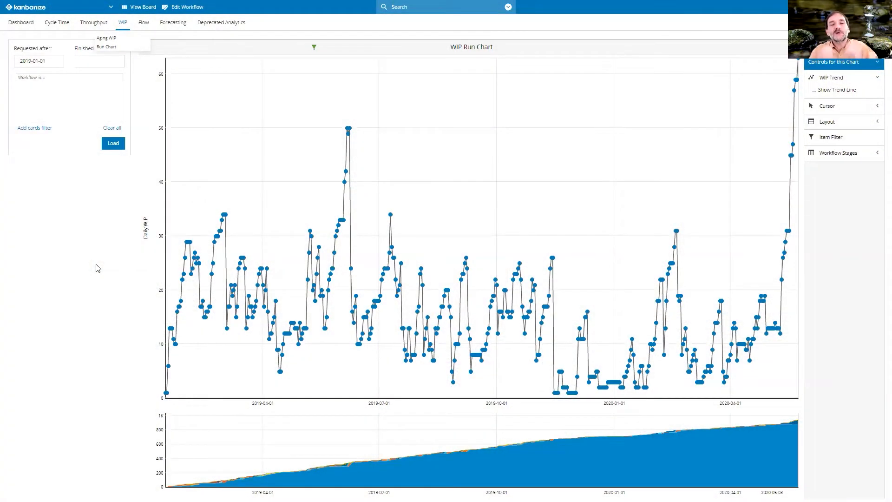
{"action": "mouse_move", "coordinate": [152, 162]}
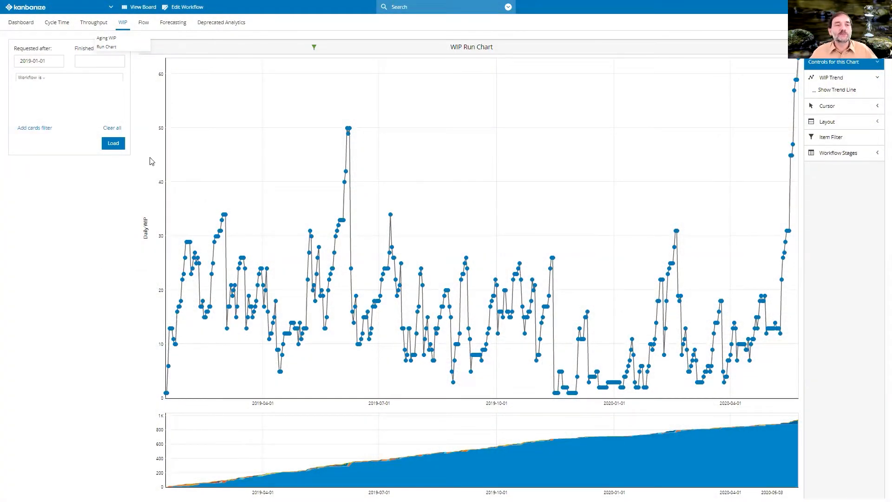
{"action": "mouse_move", "coordinate": [145, 260]}
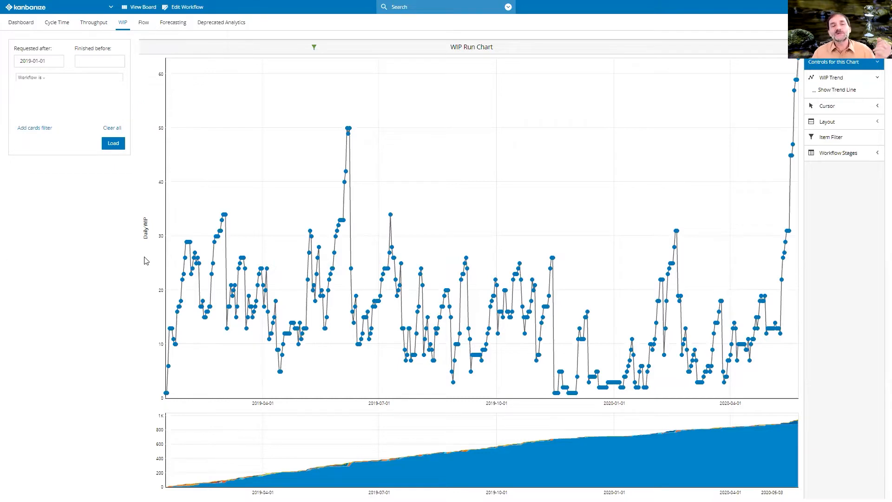
{"action": "mouse_move", "coordinate": [275, 410]}
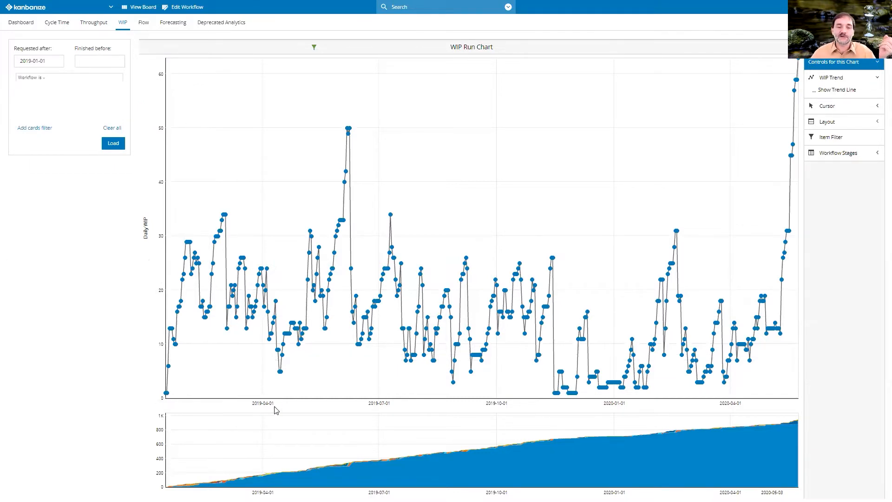
{"action": "mouse_move", "coordinate": [166, 238]}
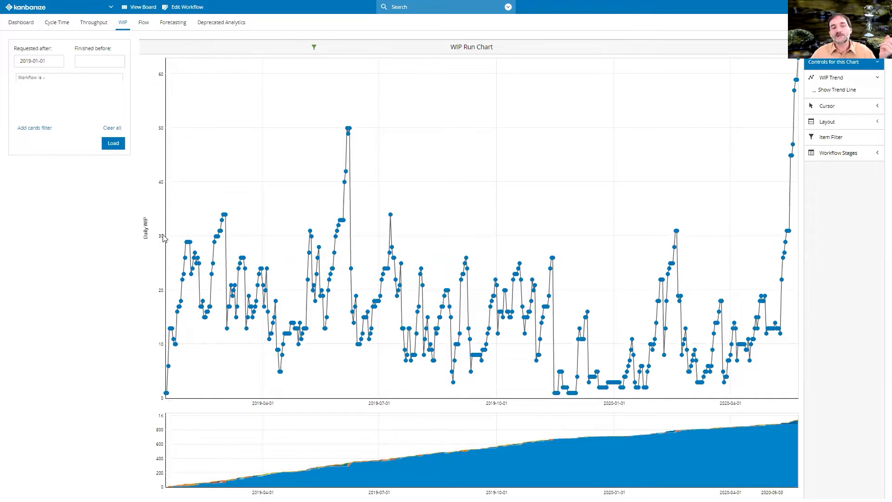
{"action": "mouse_move", "coordinate": [351, 223]}
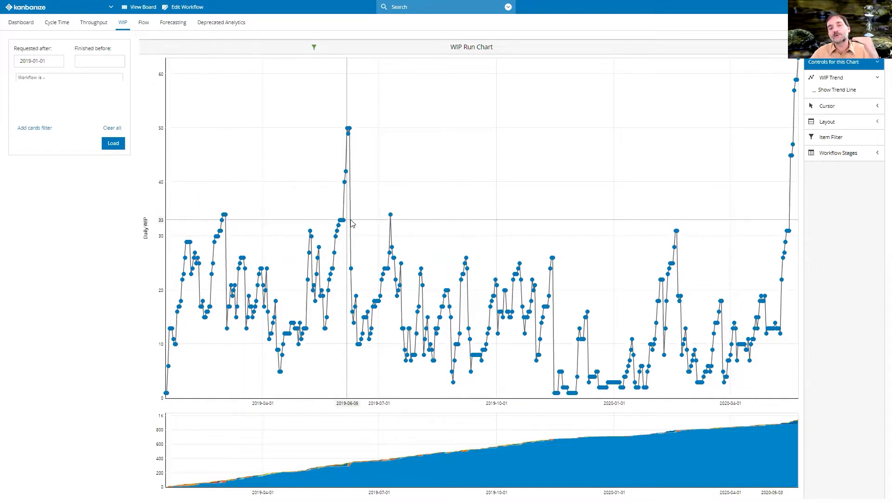
{"action": "mouse_move", "coordinate": [463, 270]}
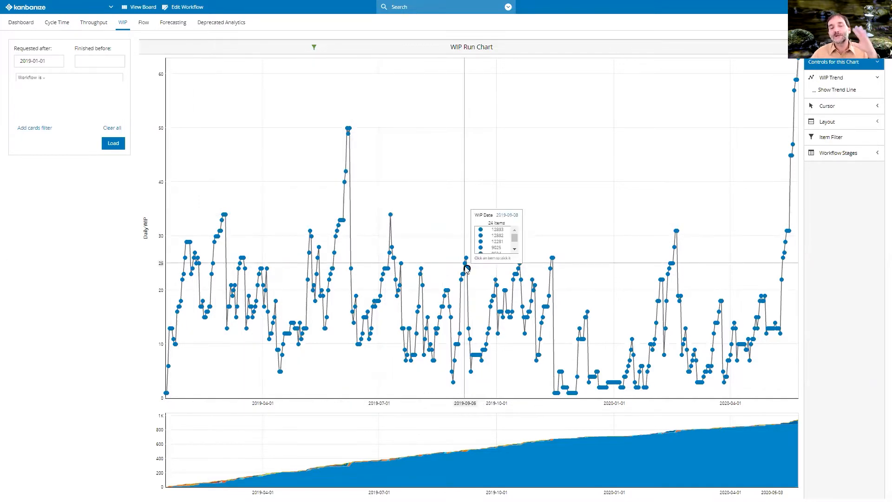
{"action": "mouse_move", "coordinate": [520, 240]}
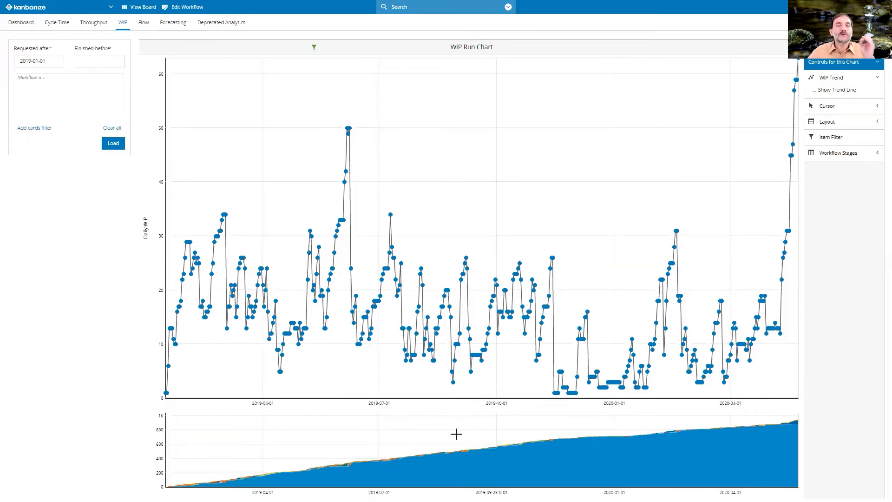
{"action": "mouse_move", "coordinate": [468, 430]}
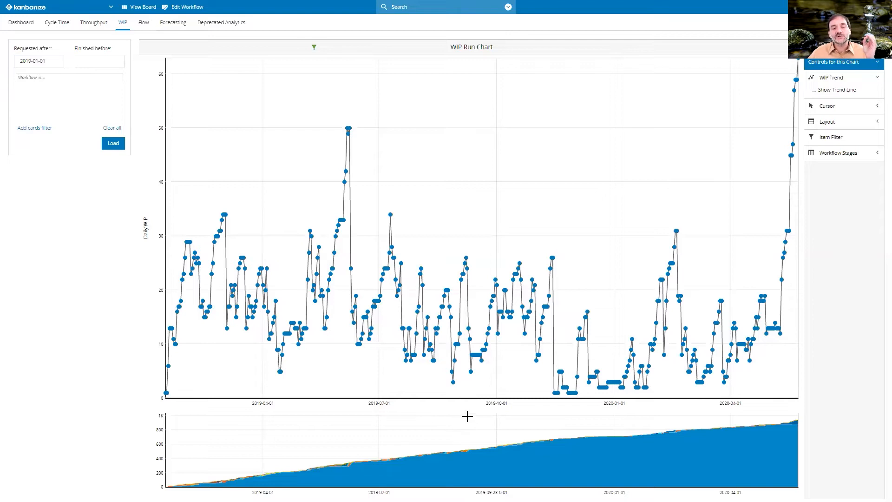
{"action": "mouse_move", "coordinate": [504, 458]}
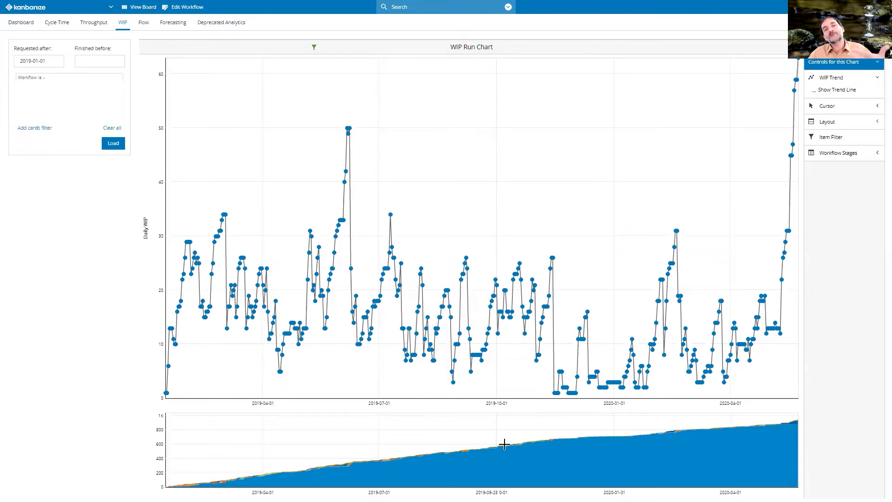
{"action": "mouse_move", "coordinate": [499, 236]}
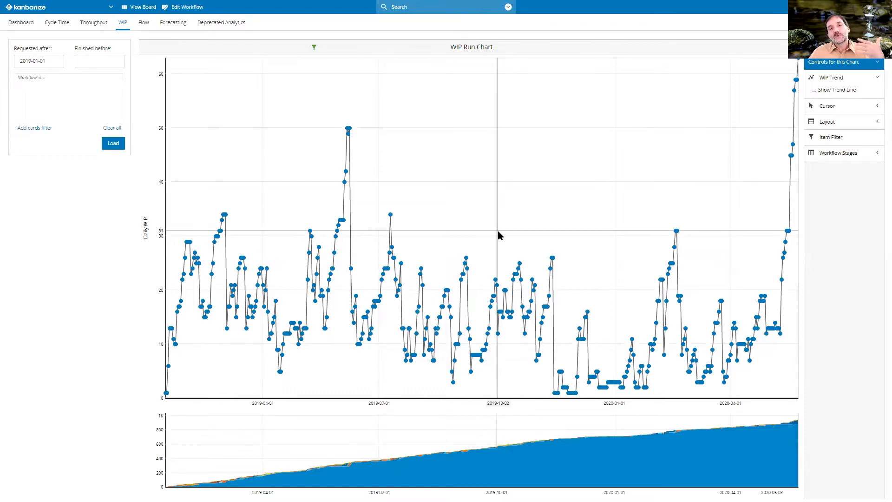
Show the WIP trend line at the 85th percentile over a 21-day interval.
{"action": "left_click", "coordinate": [813, 90]}
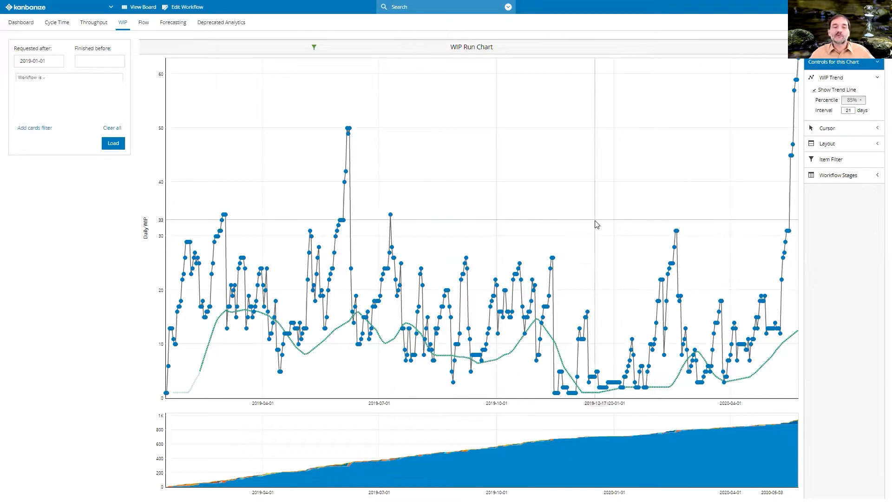
{"action": "mouse_move", "coordinate": [262, 326]}
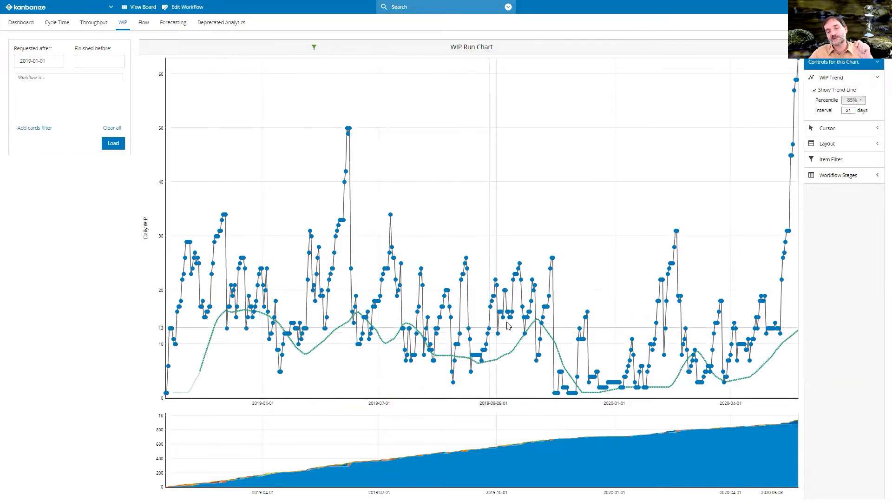
{"action": "mouse_move", "coordinate": [656, 383]}
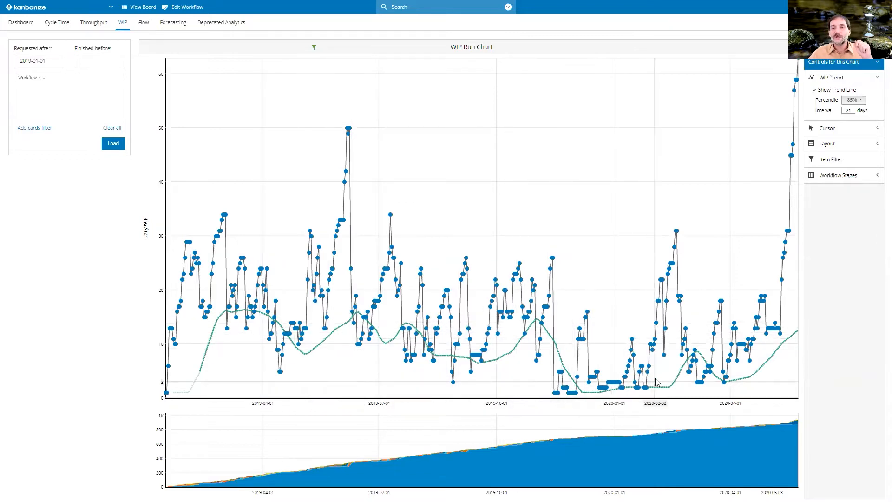
{"action": "mouse_move", "coordinate": [697, 357]}
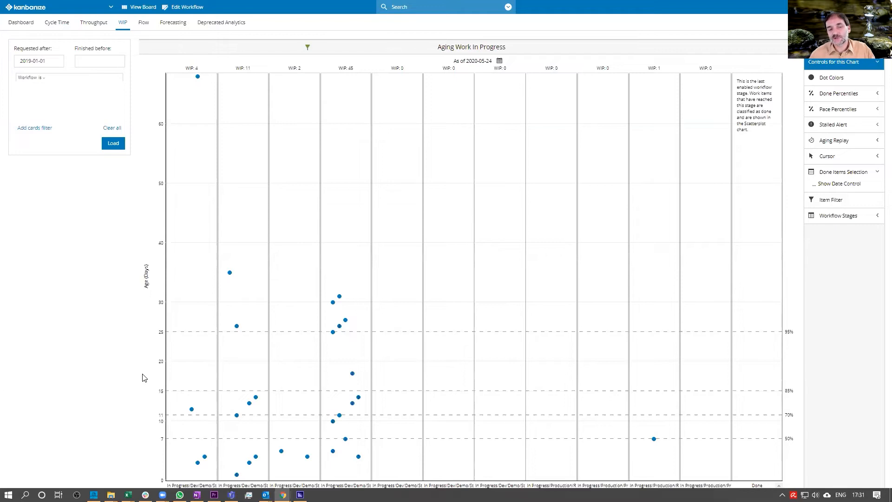
{"action": "mouse_move", "coordinate": [390, 396]}
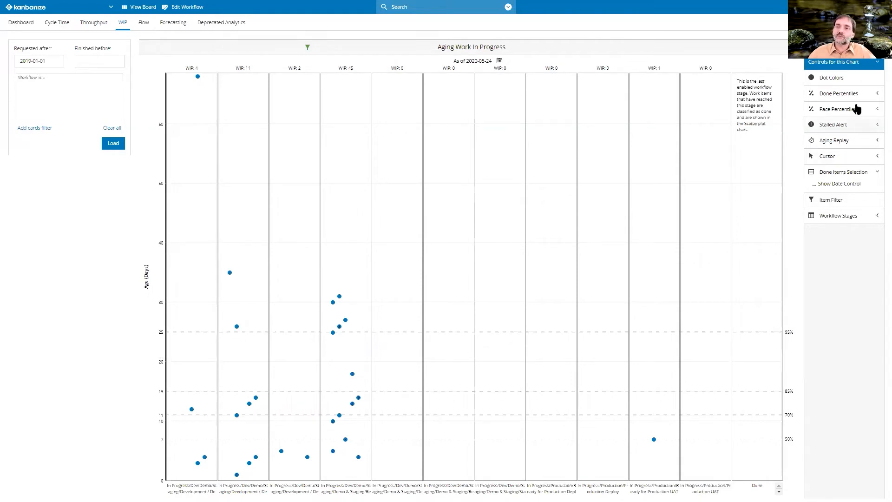
Set the aging chart's dot colours to Color by Lanename in Work Item Colors.
{"action": "left_click", "coordinate": [835, 79]}
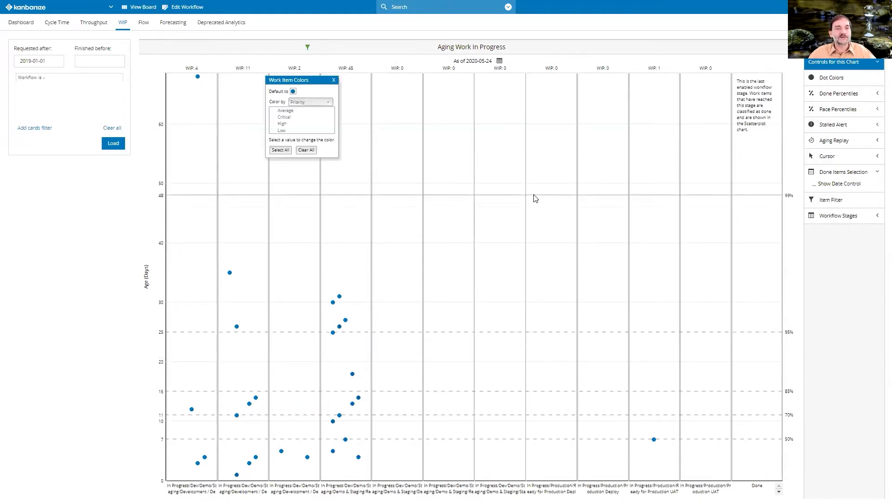
{"action": "left_click", "coordinate": [310, 102]}
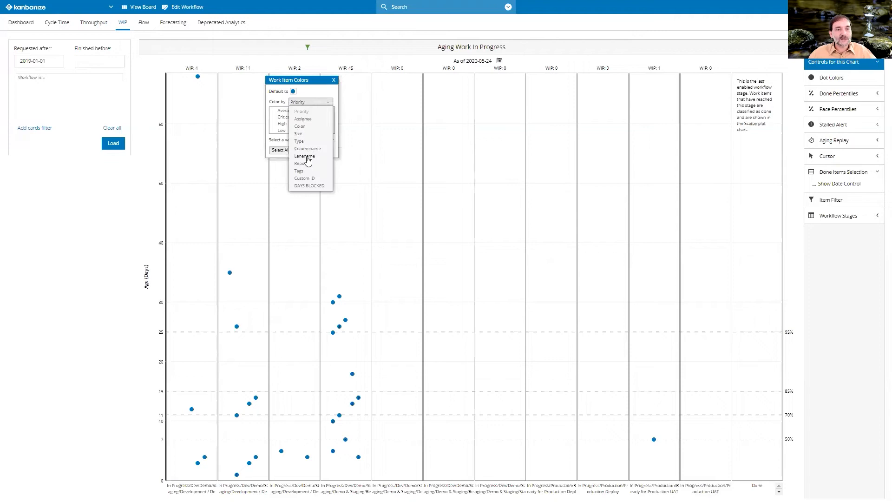
{"action": "left_click", "coordinate": [305, 156]}
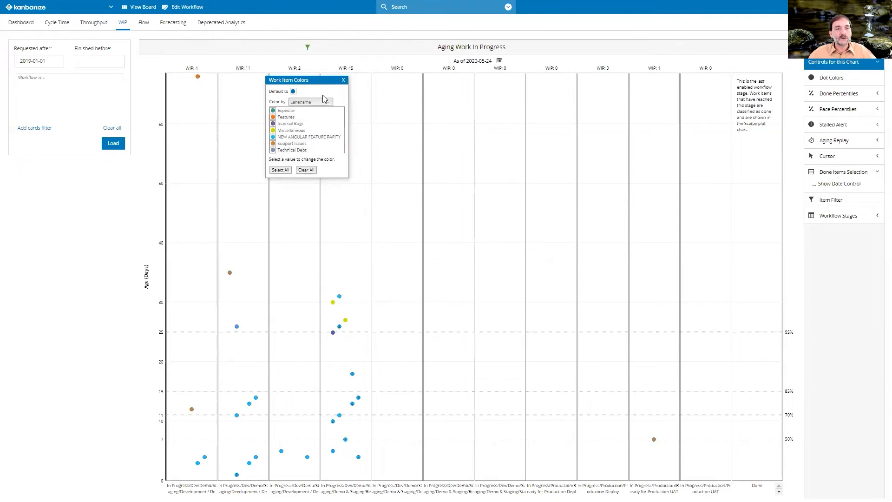
{"action": "left_click", "coordinate": [344, 80]}
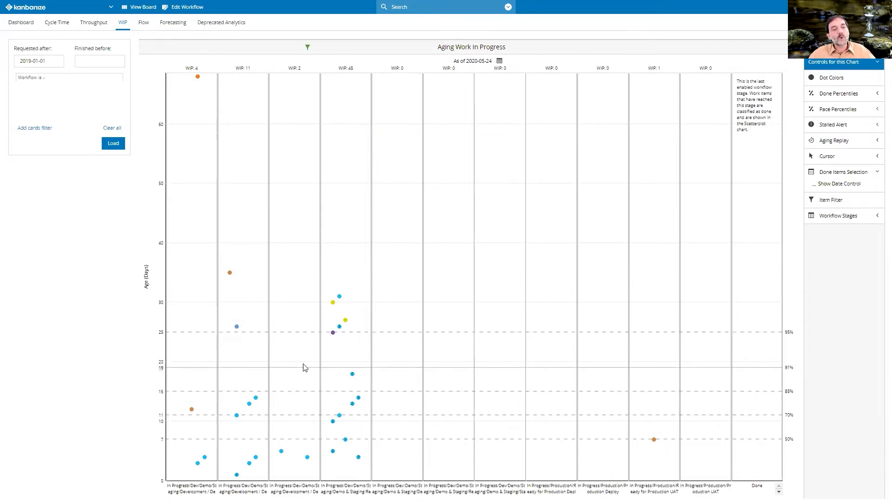
{"action": "mouse_move", "coordinate": [345, 320]}
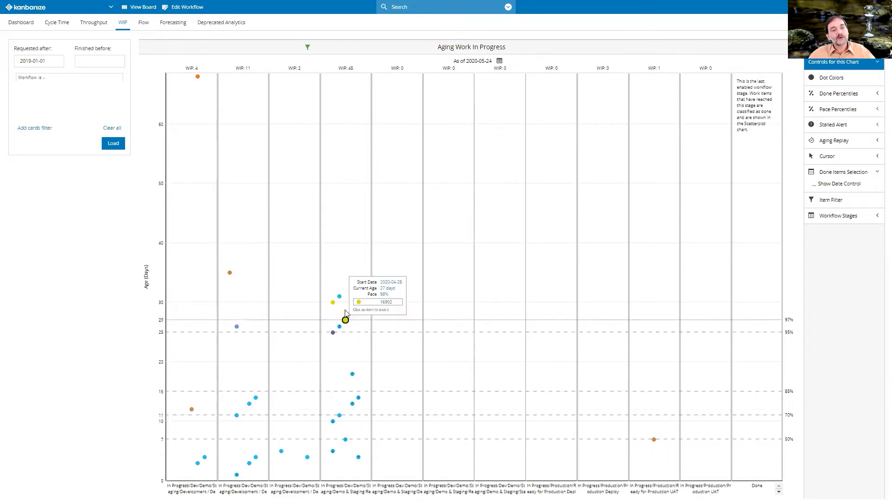
{"action": "mouse_move", "coordinate": [433, 320]}
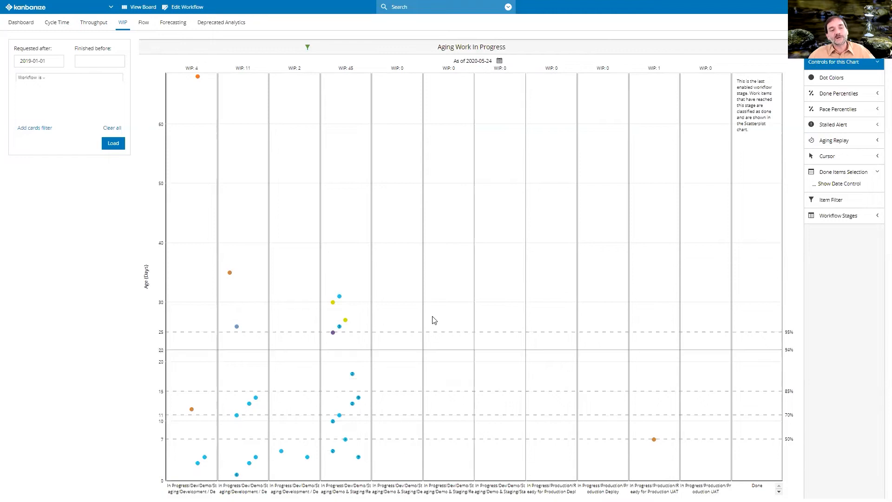
{"action": "left_click", "coordinate": [834, 93]}
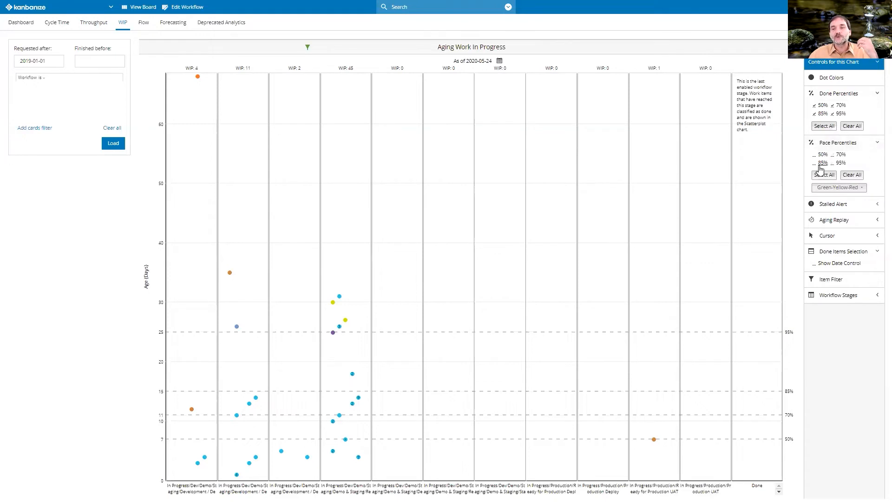
Enable the 85% and 95% pace percentile bands with the Green/Yellow/Red scheme.
{"action": "left_click", "coordinate": [813, 162]}
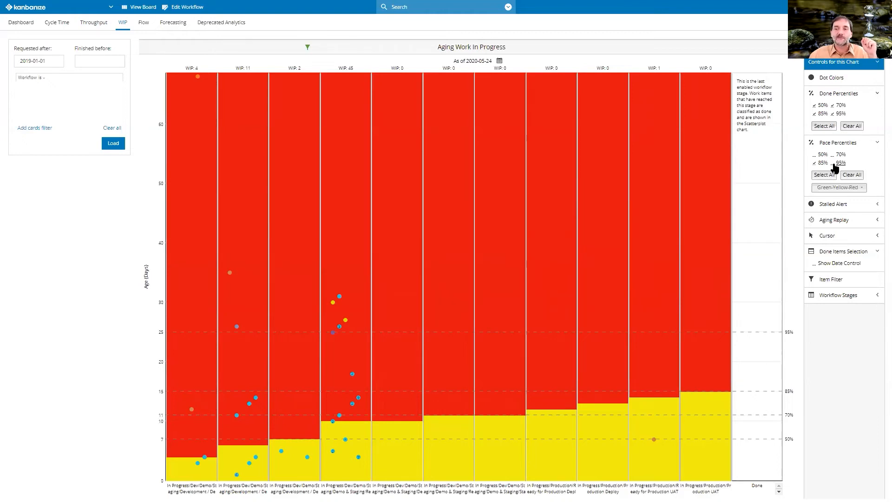
{"action": "left_click", "coordinate": [816, 161]}
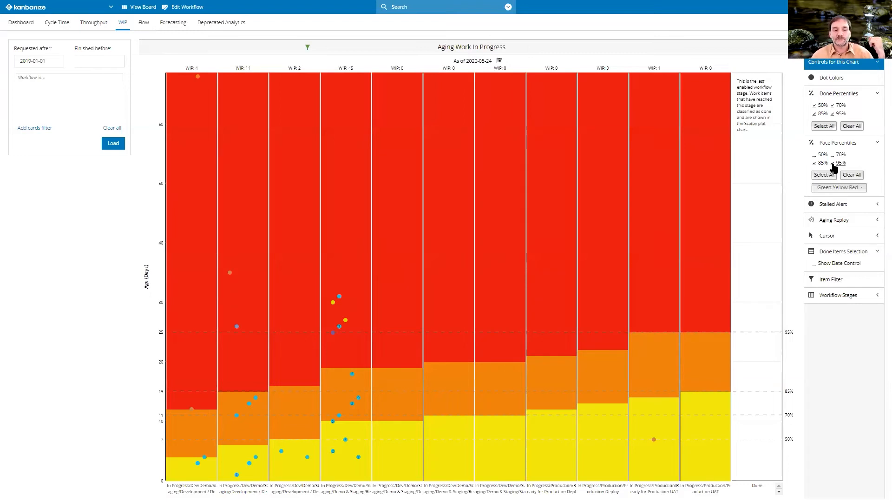
{"action": "left_click", "coordinate": [835, 203]}
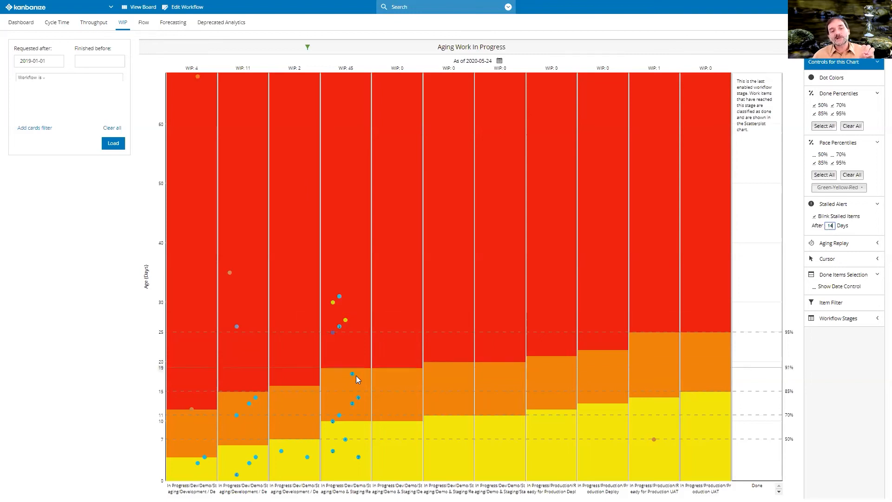
{"action": "mouse_move", "coordinate": [351, 375]}
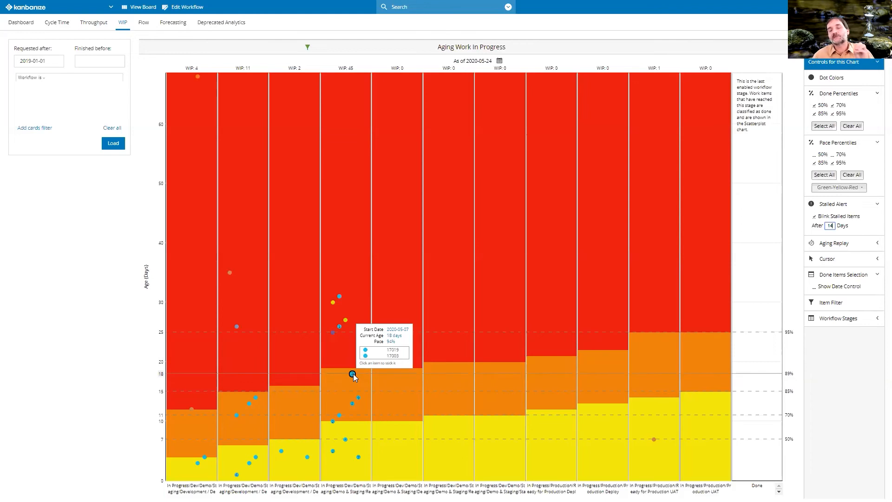
{"action": "mouse_move", "coordinate": [556, 287]}
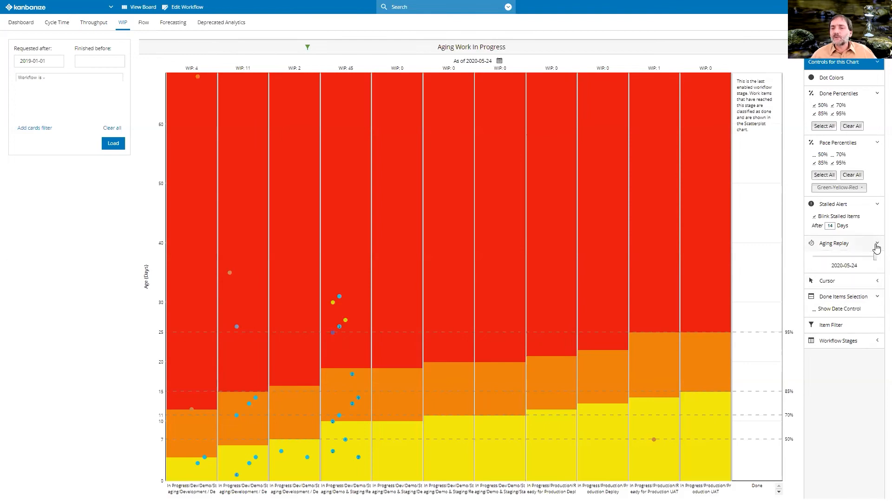
{"action": "mouse_move", "coordinate": [876, 260]}
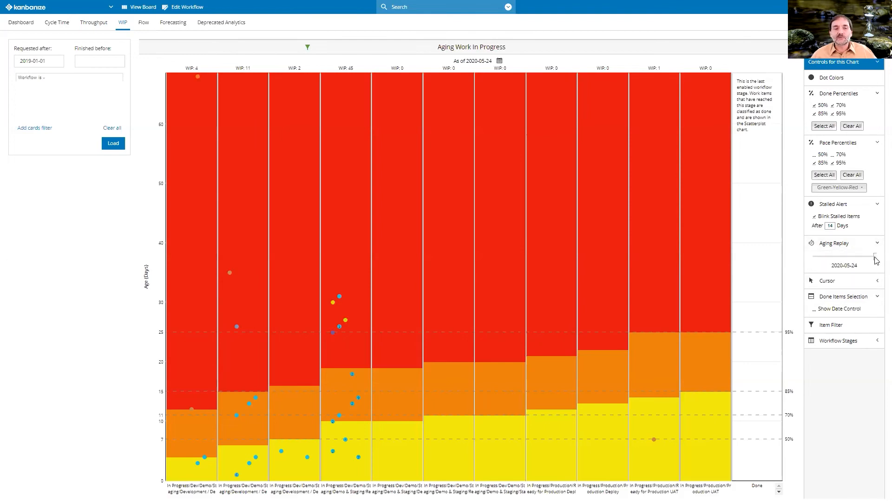
Reveal the Aging Replay date control and Done Items for Percentiles chart.
{"action": "left_click_drag", "start_coordinate": [876, 254], "coordinate": [833, 255]}
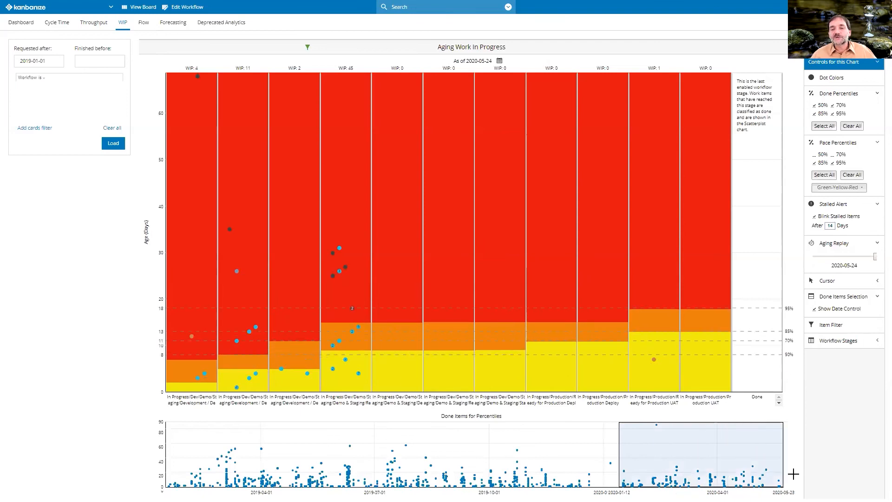
{"action": "mouse_move", "coordinate": [829, 439]}
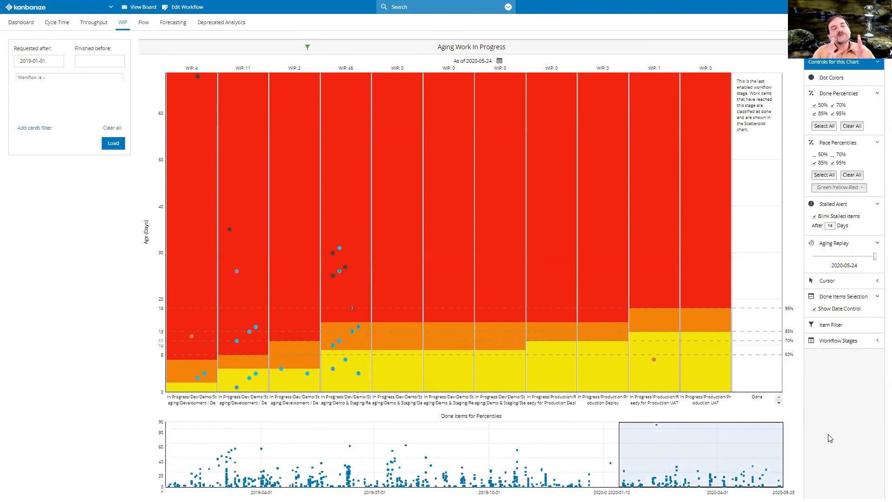